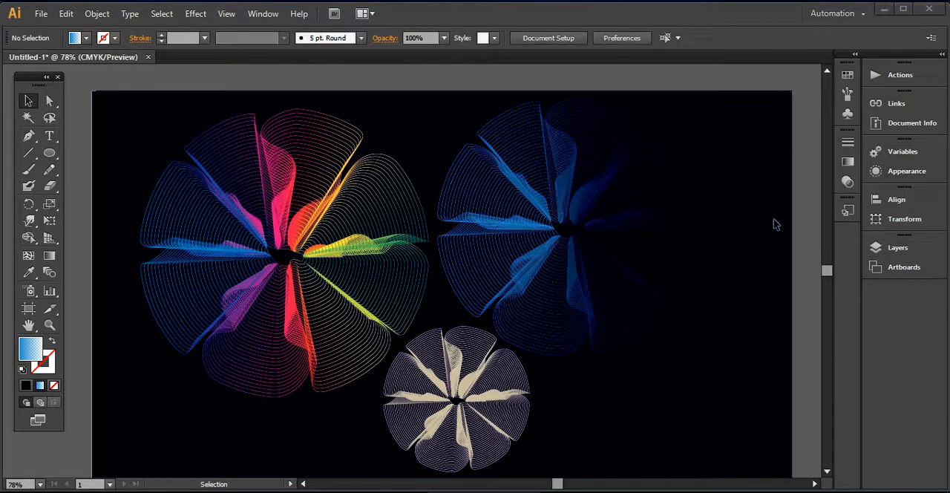
mouse_move(356, 267)
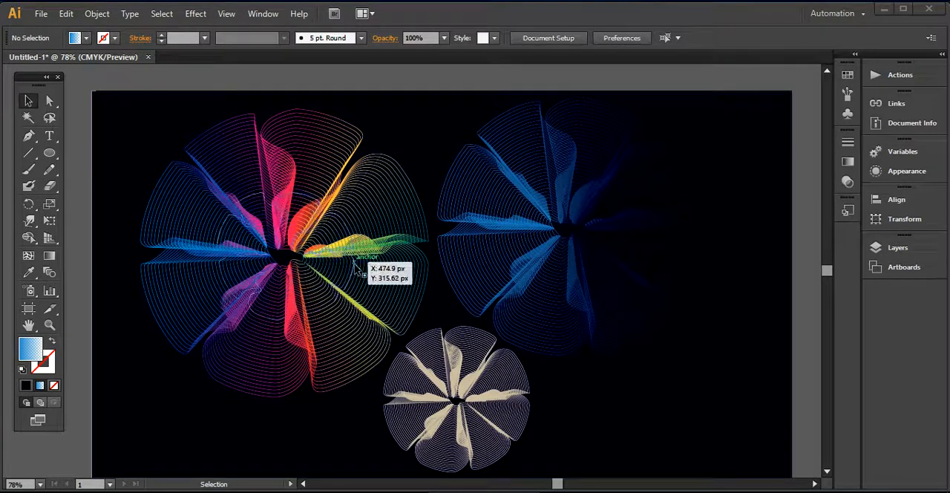
mouse_move(456, 374)
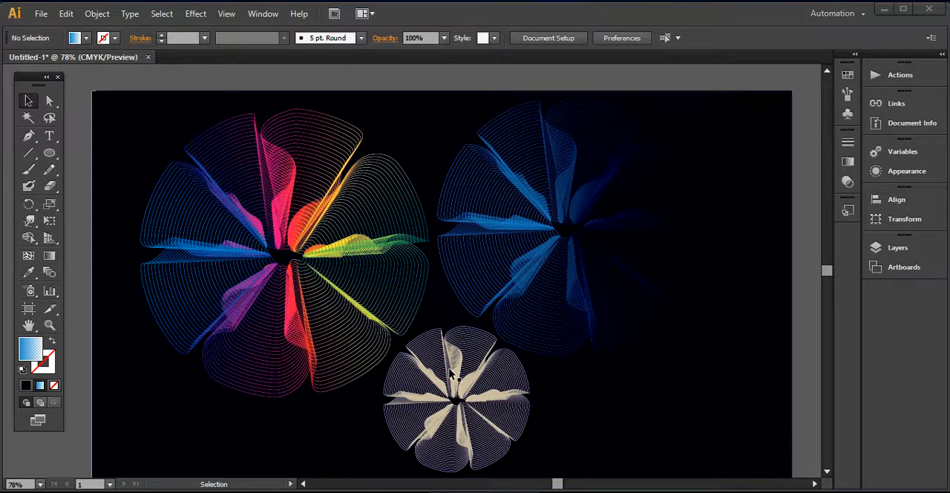
mouse_move(566, 399)
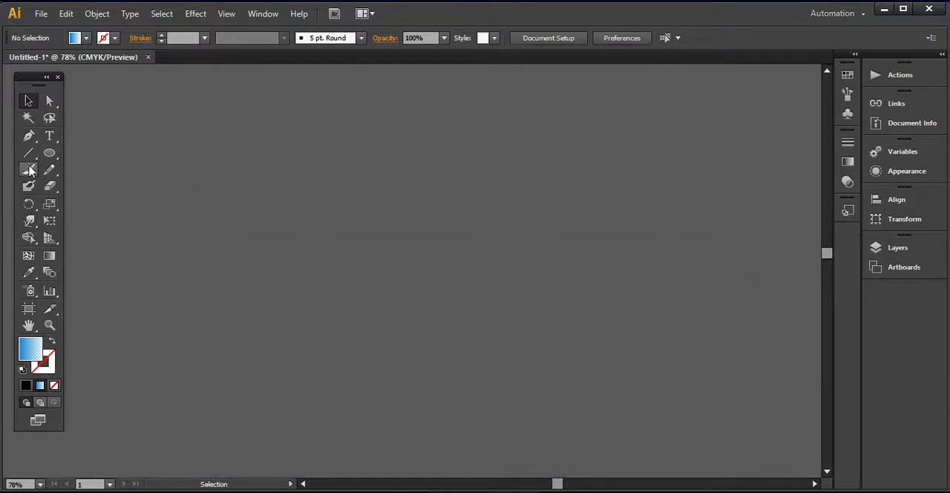
Step: Draw a large circle with no fill and a thin white stroke, nudged into position
left_click(49, 152)
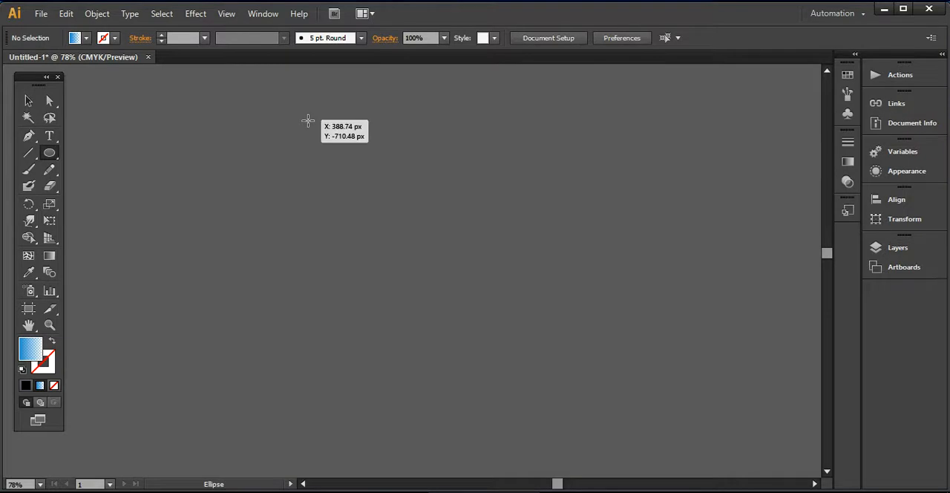
left_click_drag(307, 120, 581, 411)
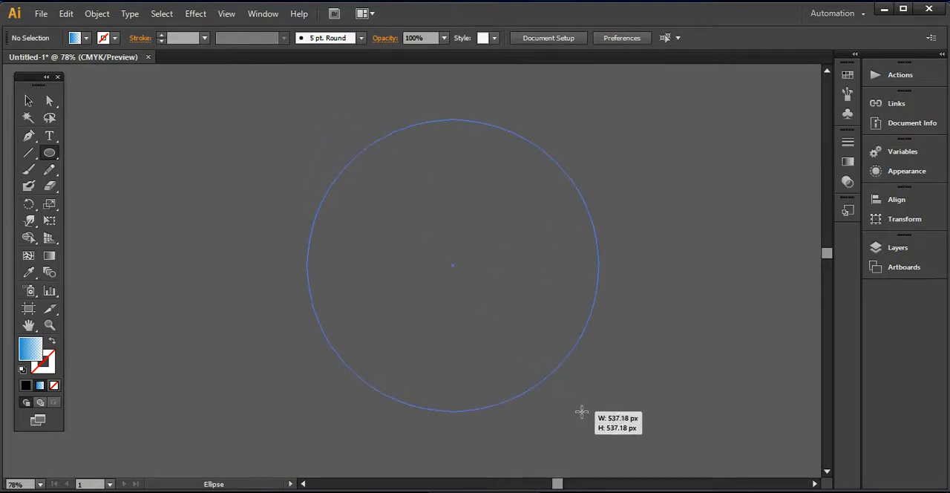
left_click_drag(581, 411, 595, 426)
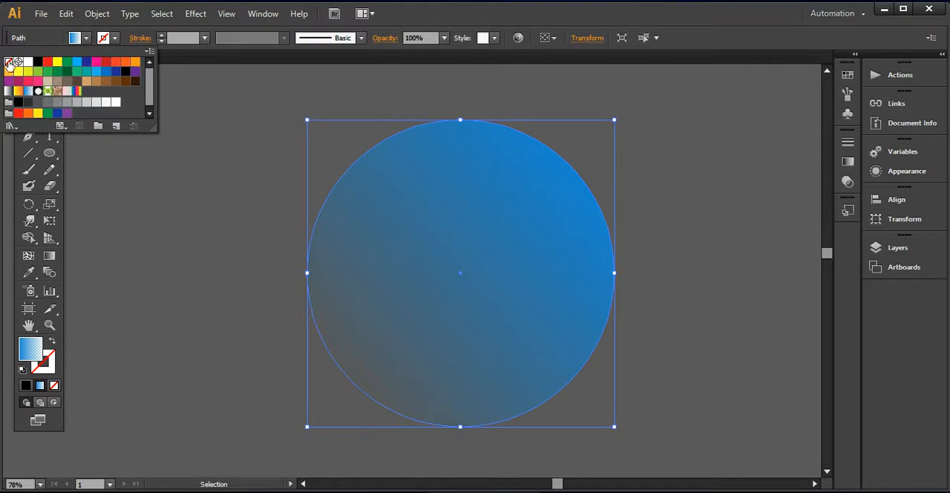
left_click(17, 62)
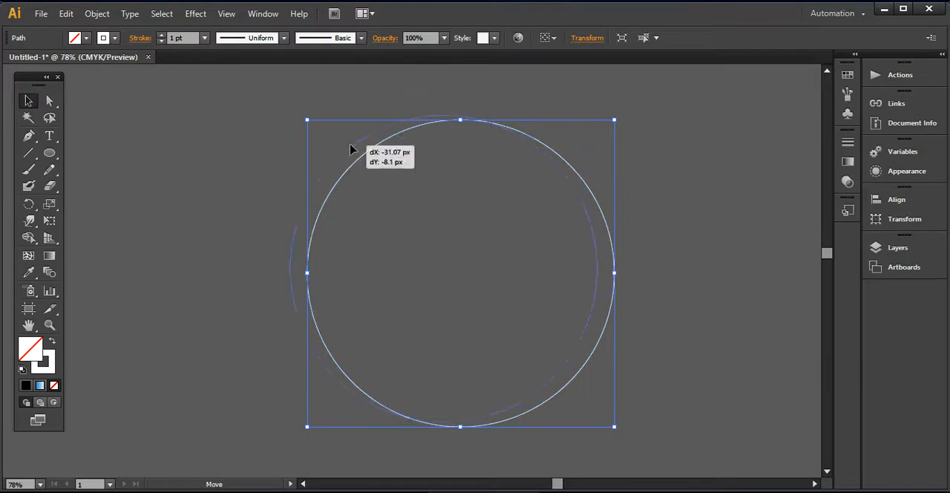
left_click_drag(353, 148, 594, 188)
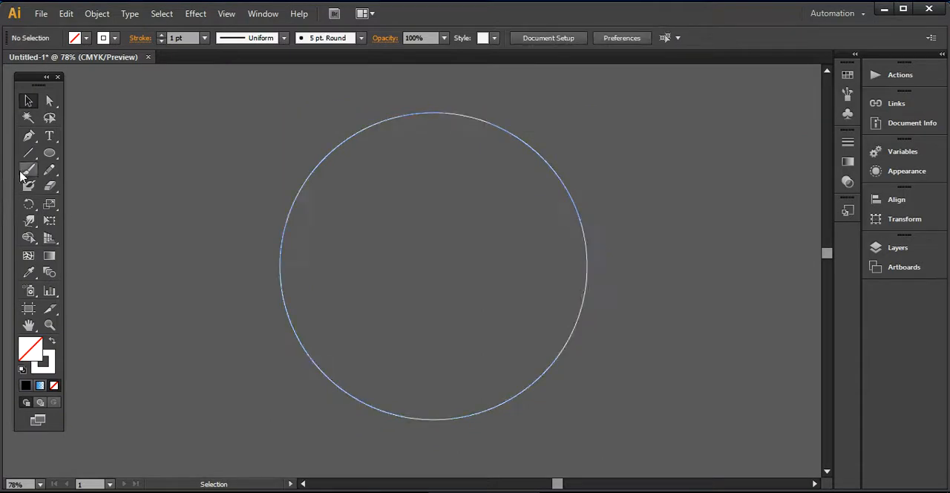
Step: Draw a small circle beside the large one and center both together
left_click(49, 153)
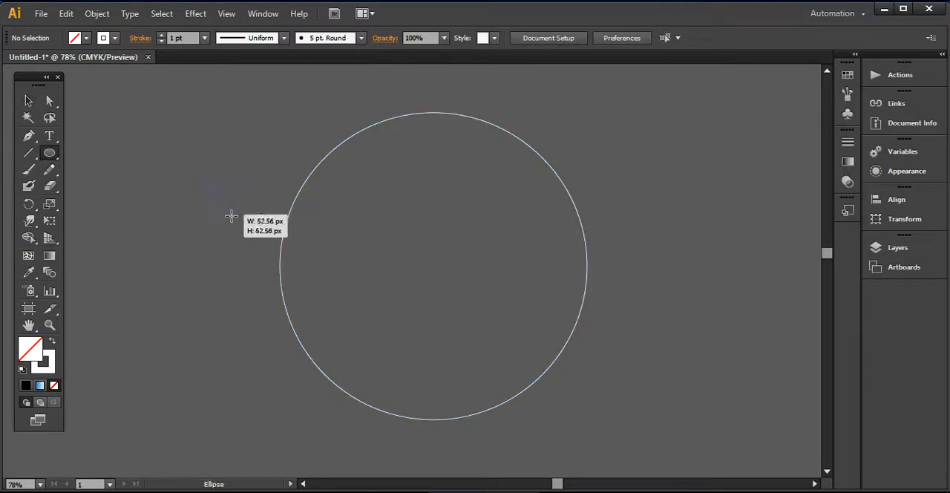
left_click_drag(208, 185, 234, 218)
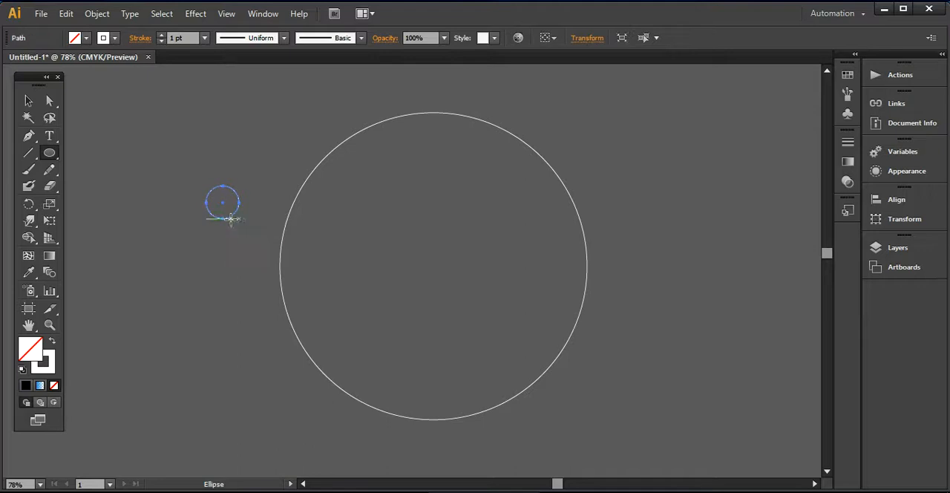
left_click(28, 101)
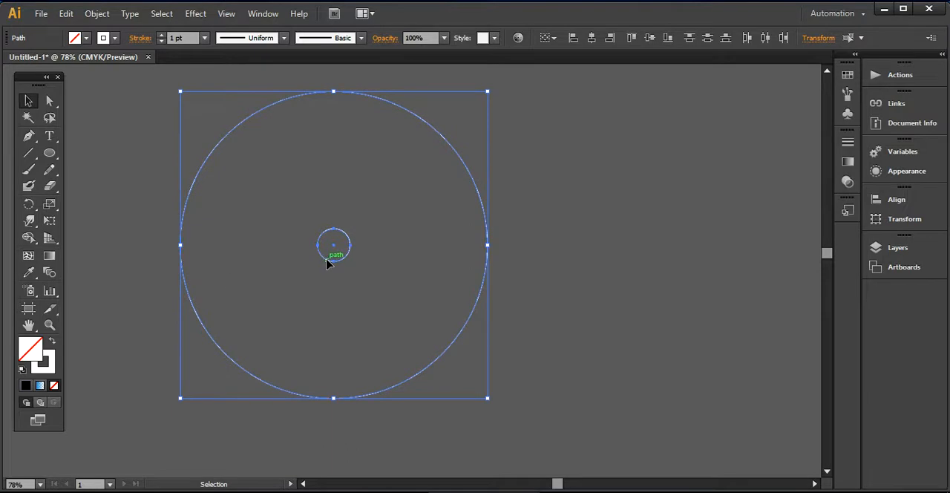
mouse_move(49, 272)
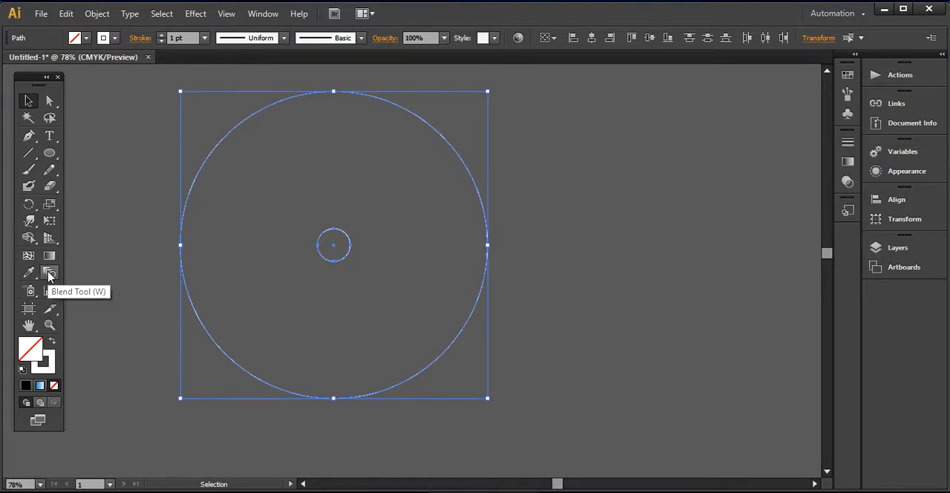
Step: Blend the two circles with Specified Steps spacing of 48, preview on, producing concentric rings
left_click(49, 272)
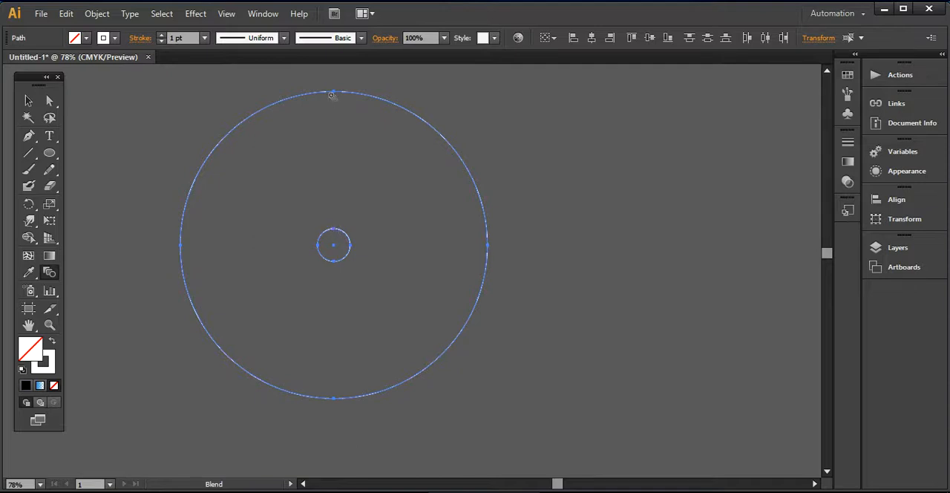
mouse_move(341, 99)
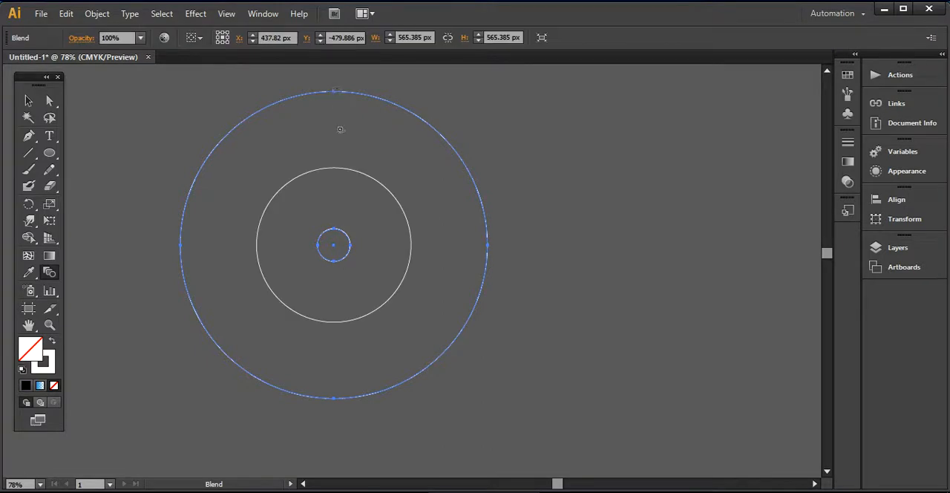
mouse_move(372, 263)
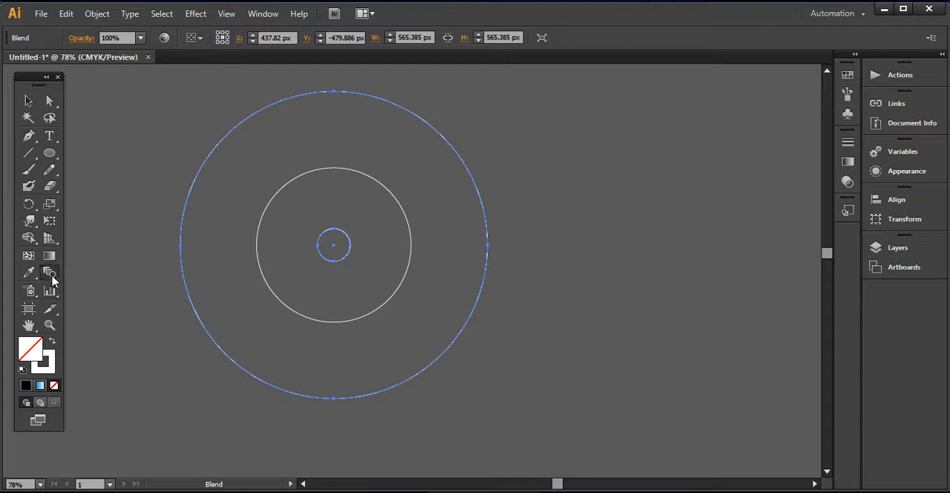
mouse_move(50, 272)
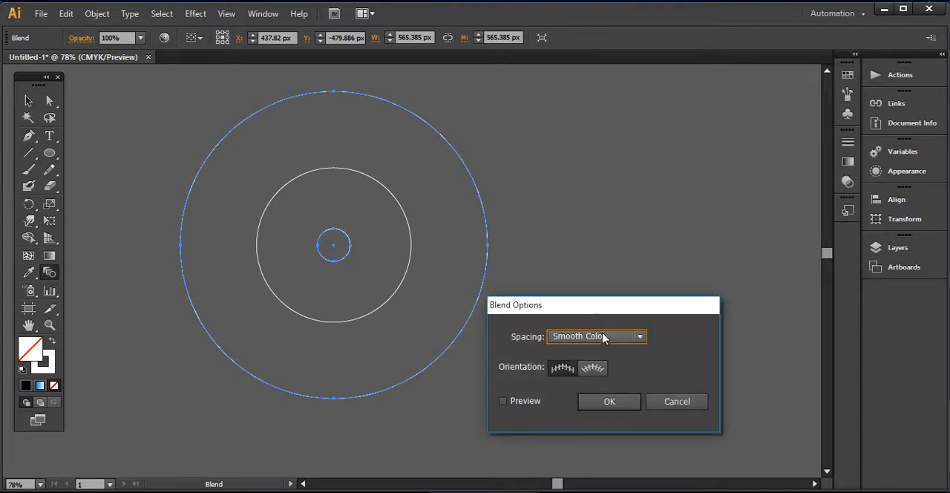
left_click(597, 335)
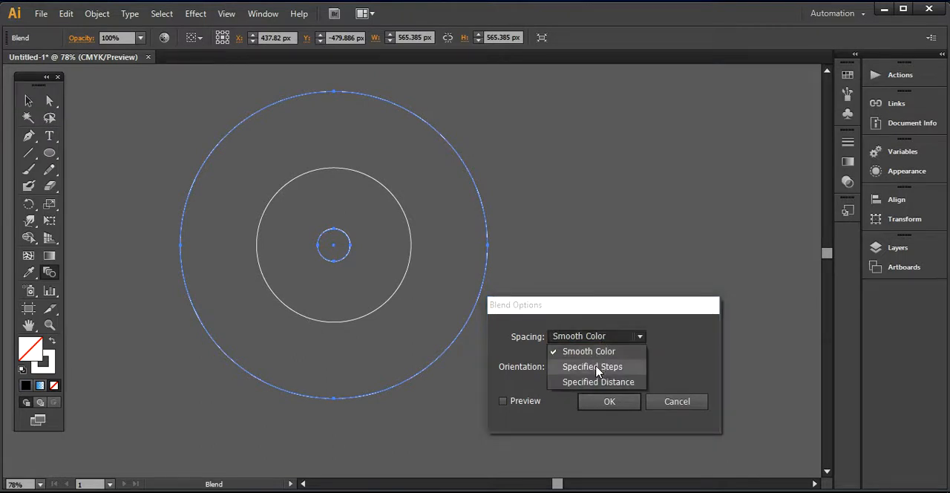
left_click(593, 365)
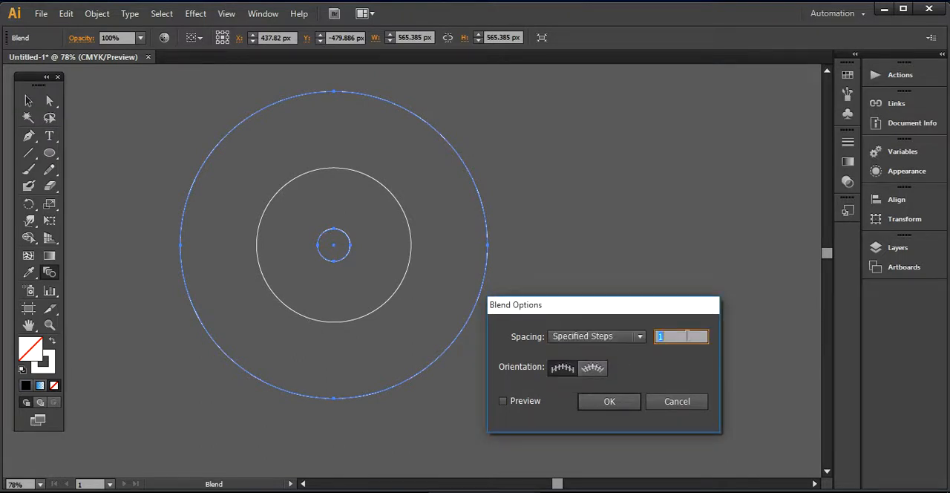
left_click(502, 400)
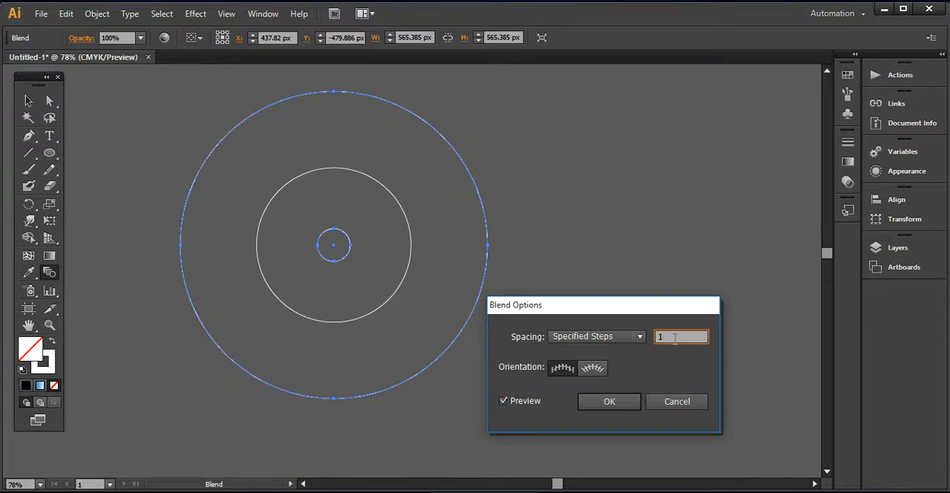
type("36")
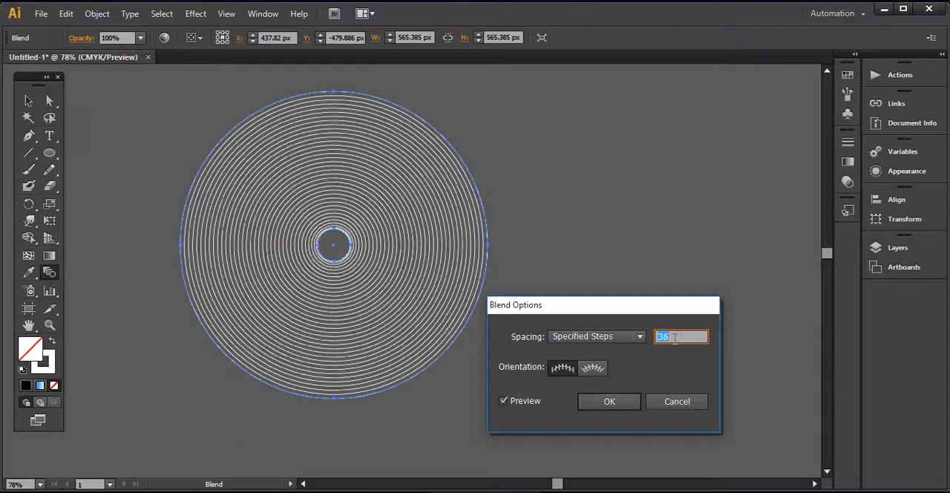
type("43")
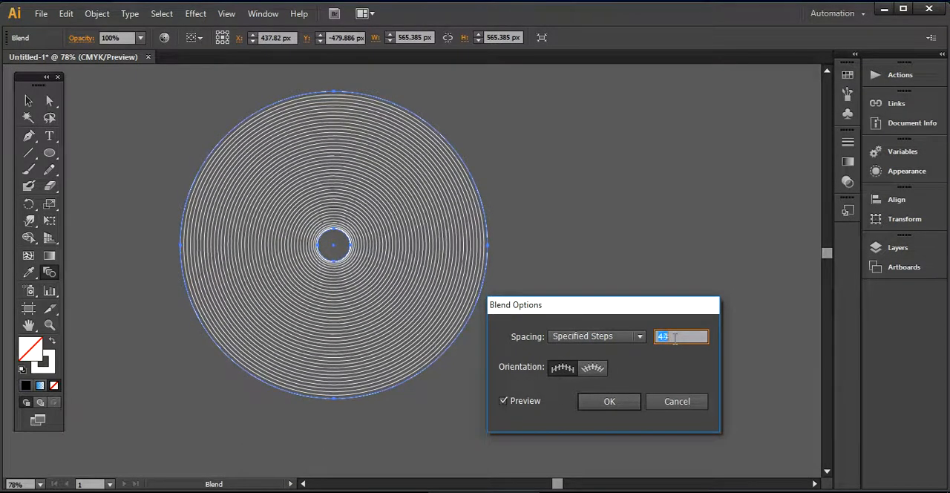
type("48")
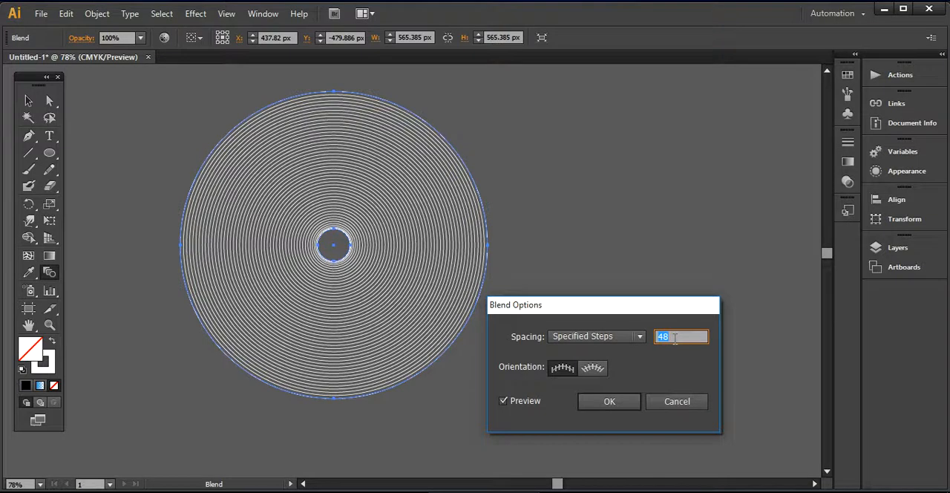
left_click(608, 401)
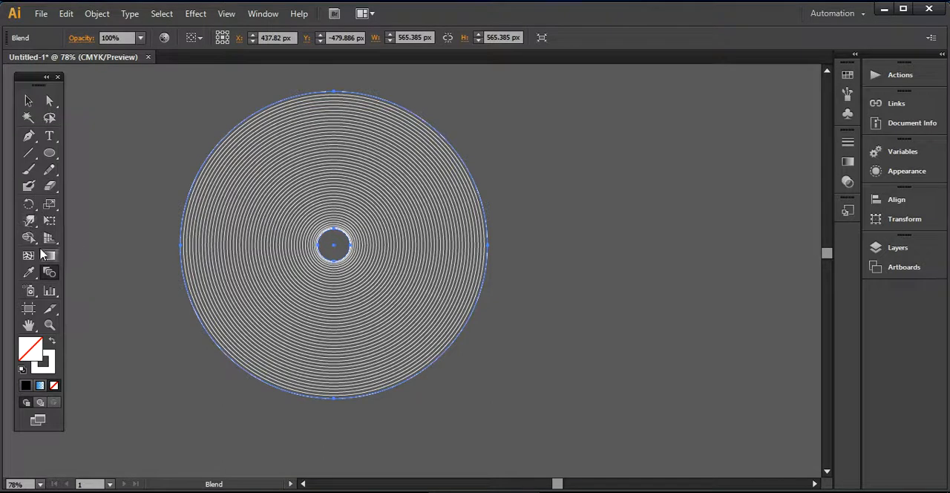
mouse_move(29, 238)
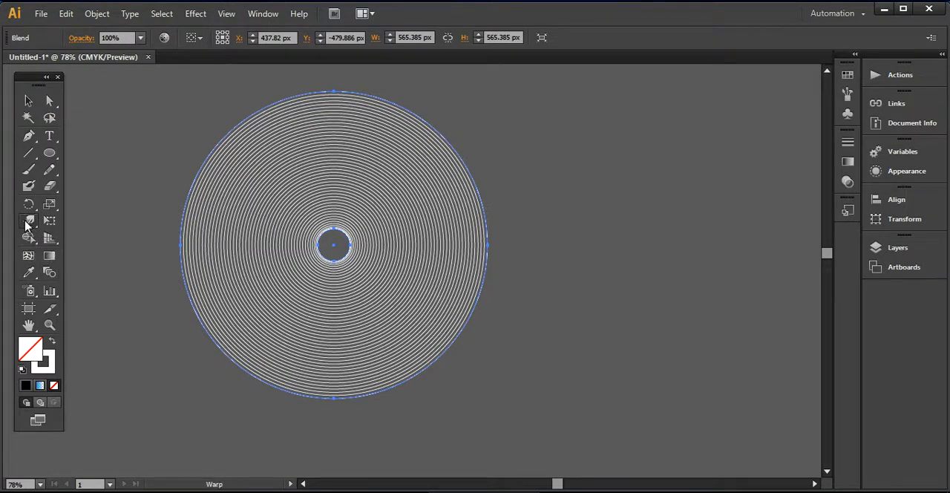
Step: Set the Warp tool brush width to 100 in Warp Tool Options and confirm
double_click(28, 220)
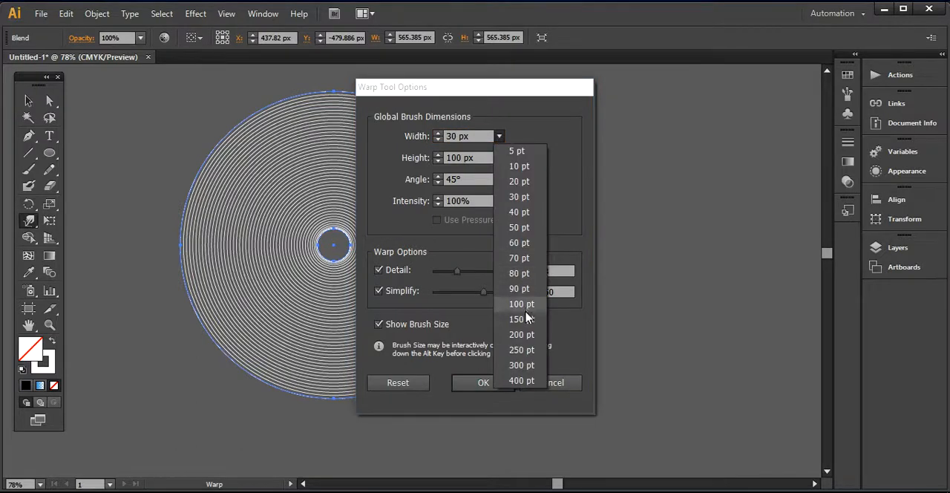
left_click(522, 303)
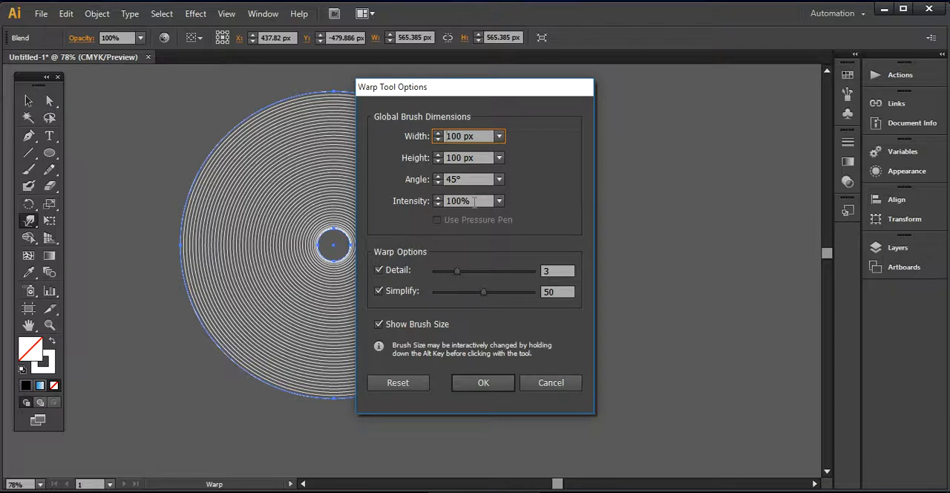
left_click(482, 382)
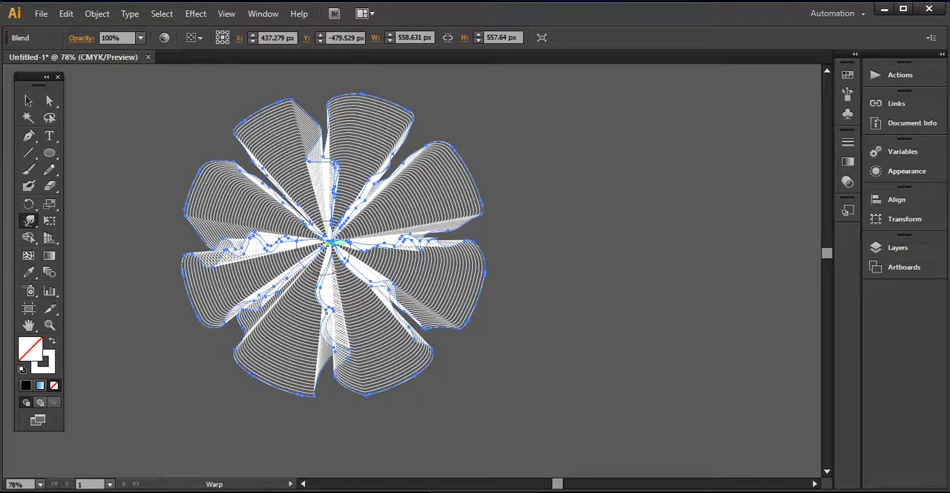
Step: Deselect the warped flower, leaving clean white line art with about eight petals
left_click(135, 164)
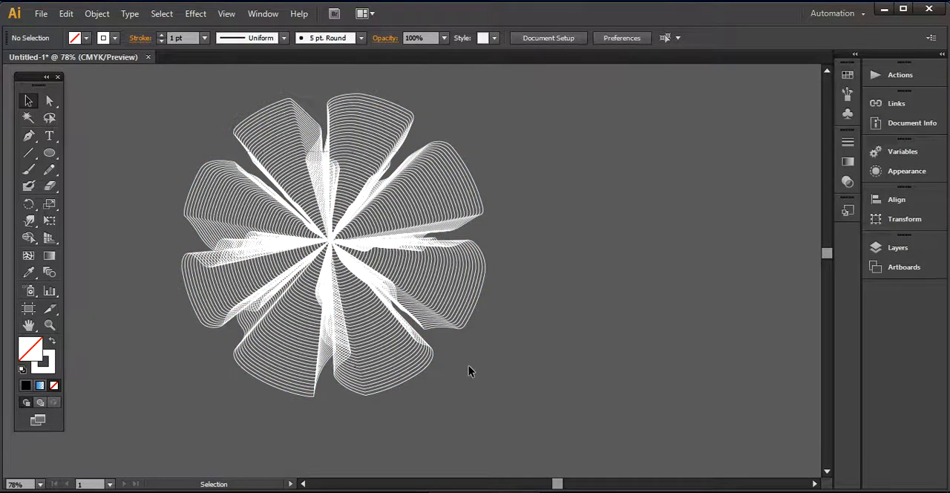
Step: Expand the flower blend into paths, then expand again converting strokes into white-filled shapes
left_click(333, 245)
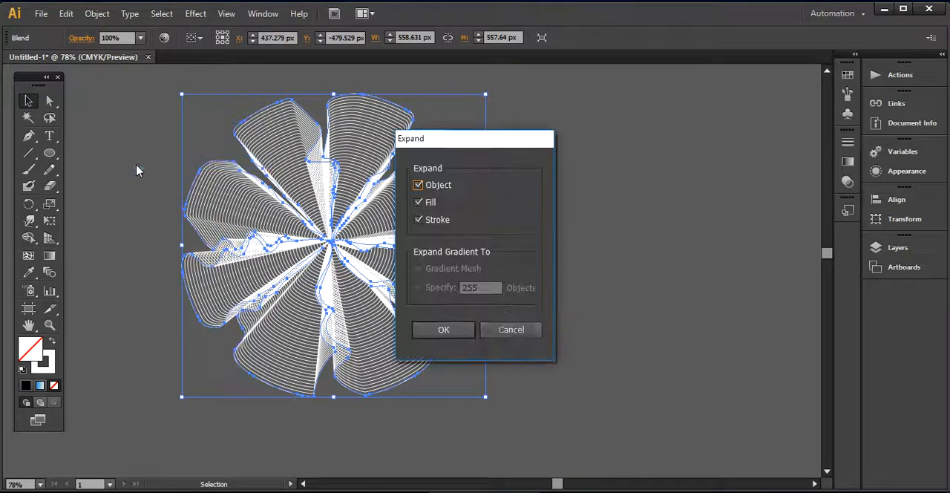
left_click(443, 329)
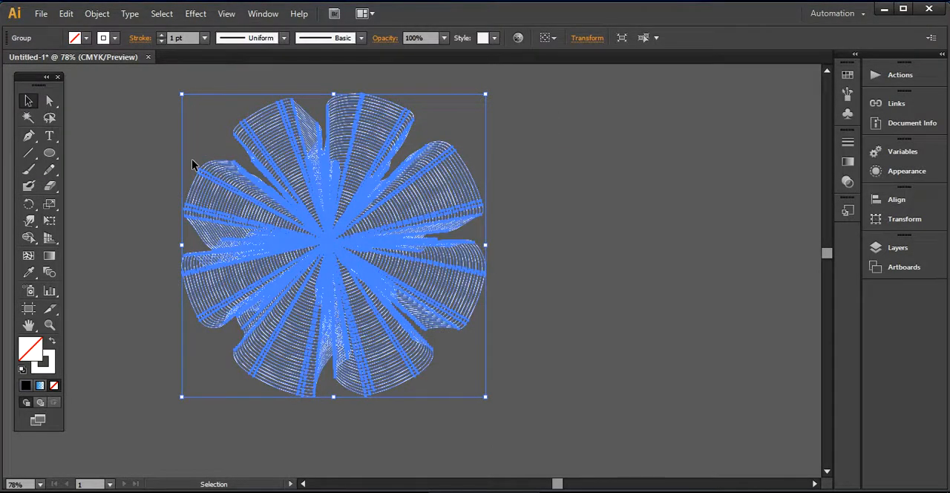
left_click(97, 13)
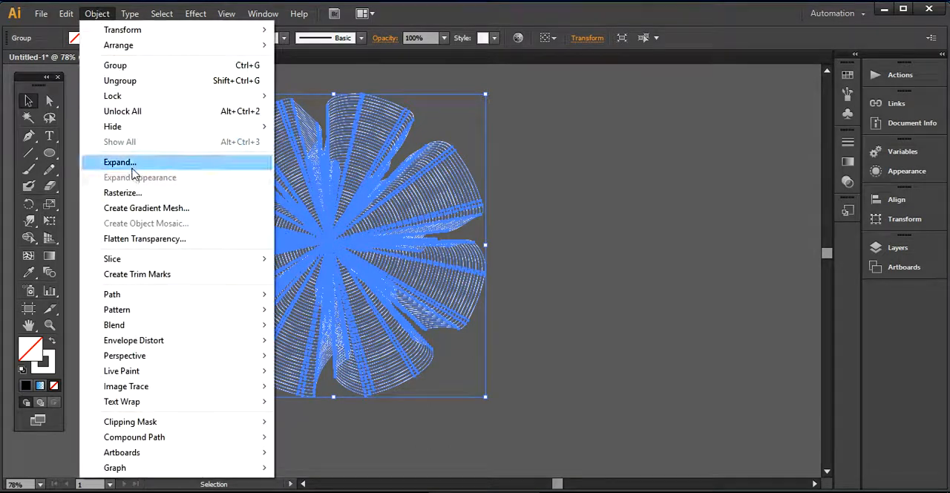
left_click(120, 161)
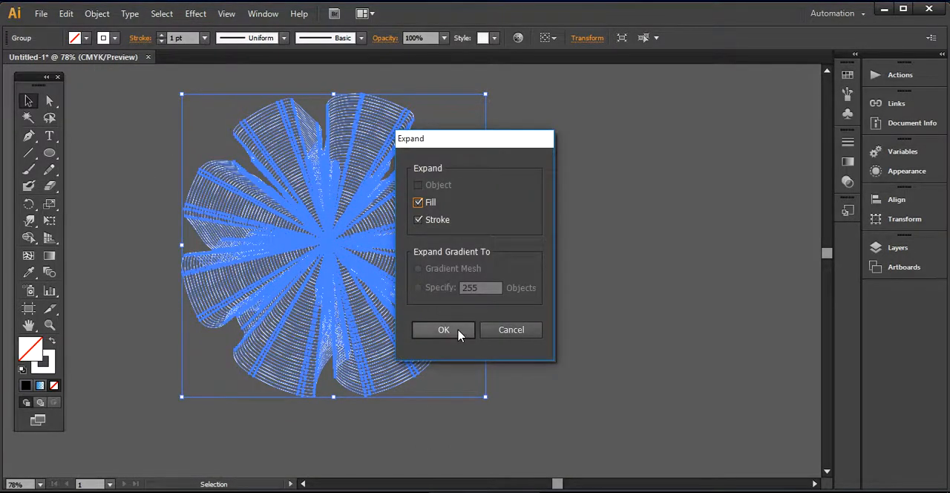
left_click(443, 329)
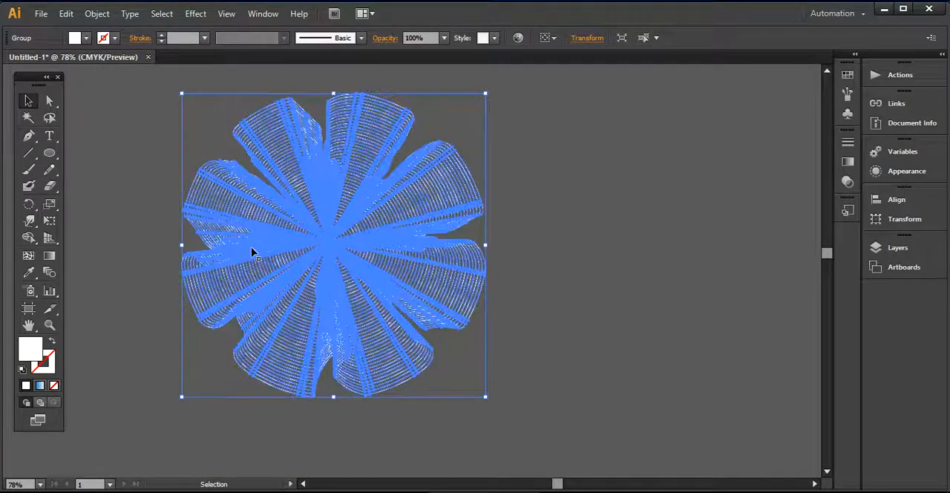
mouse_move(75, 38)
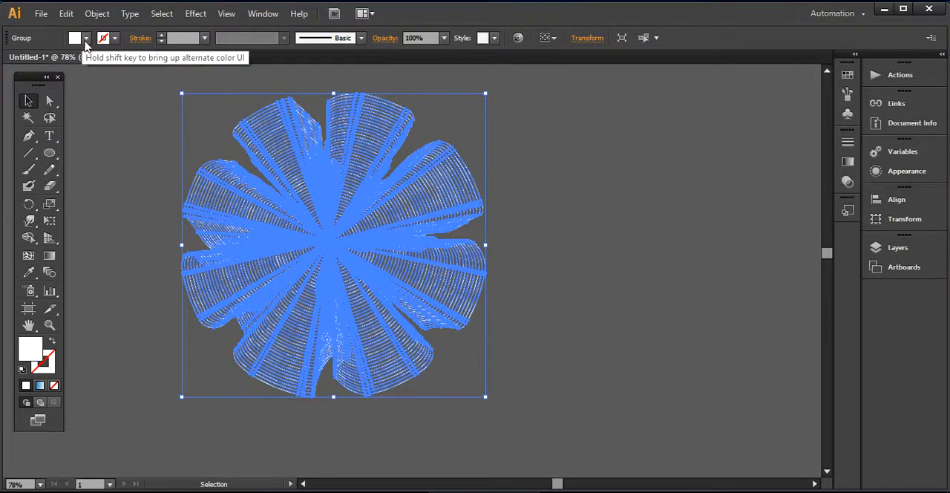
Step: Load the Spectrums gradient swatches and fill the flower with Dark Spectrum
left_click(86, 38)
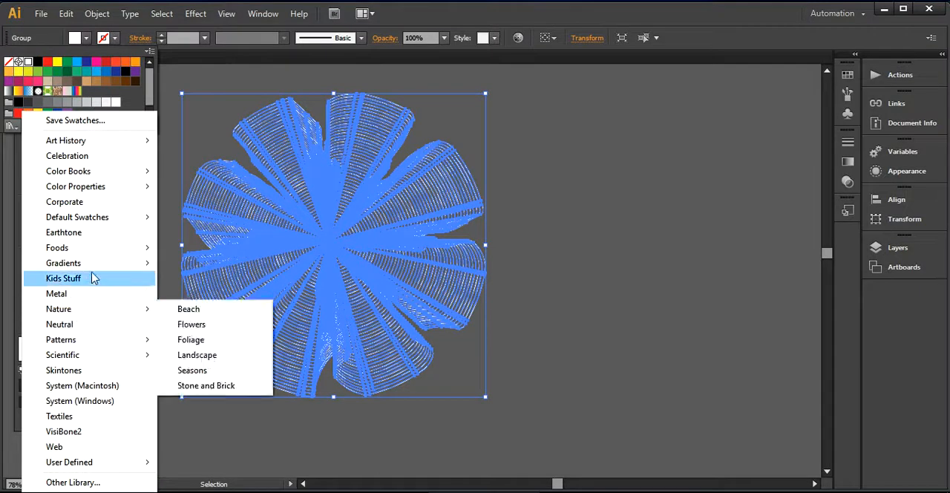
mouse_move(63, 263)
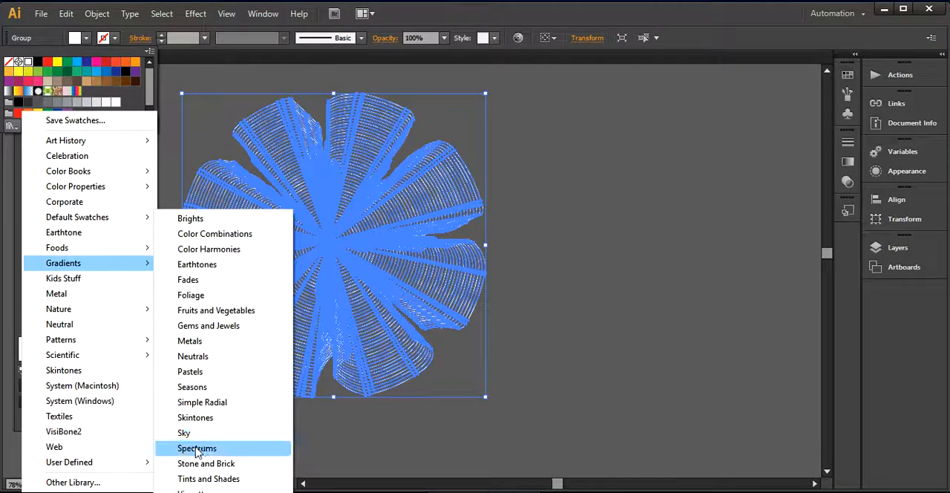
left_click(196, 448)
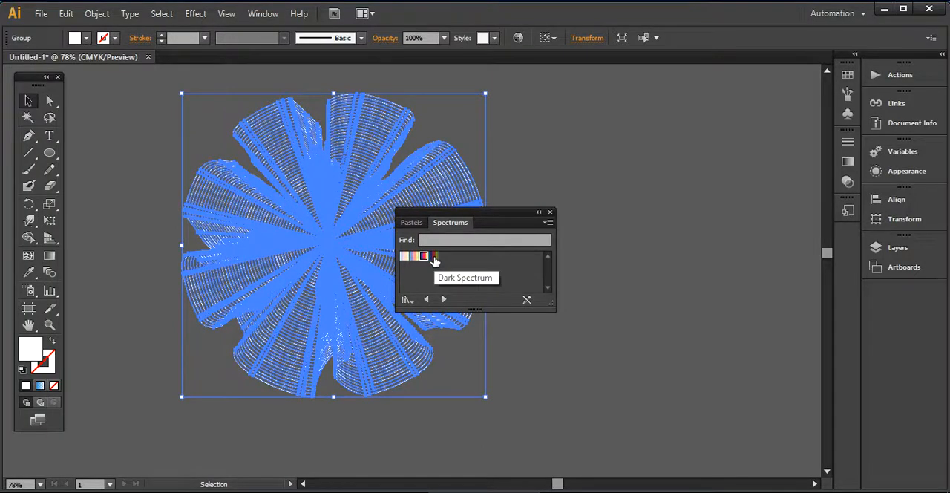
left_click(436, 256)
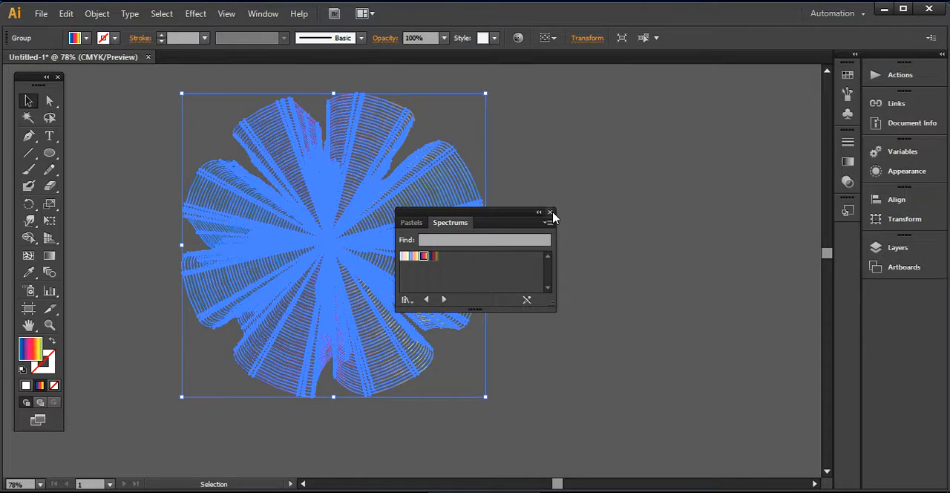
left_click(551, 213)
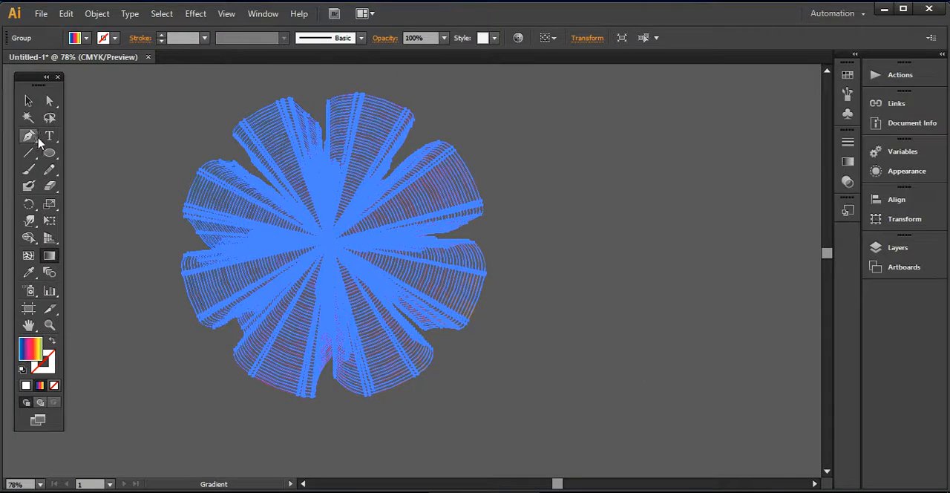
left_click(102, 123)
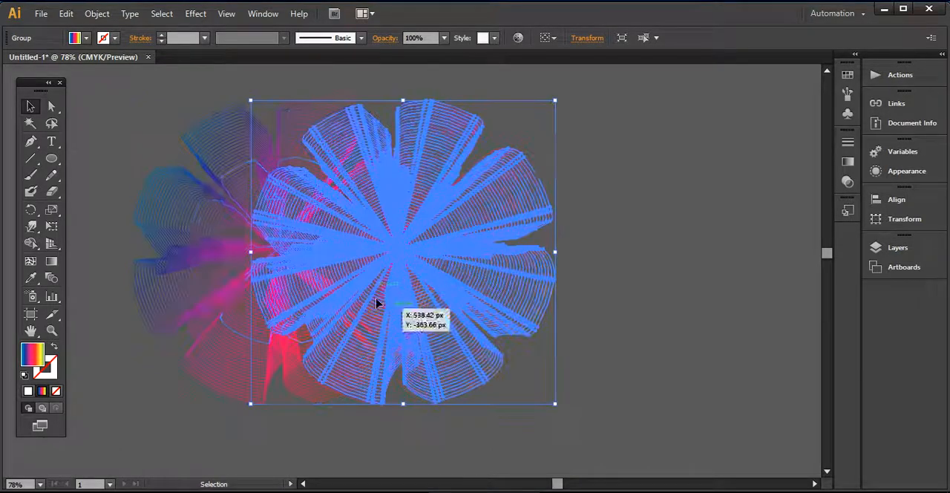
Step: Duplicate the flower to the right, recolour the copy with a blue gradient, and start a covering rectangle
left_click_drag(403, 252, 616, 253)
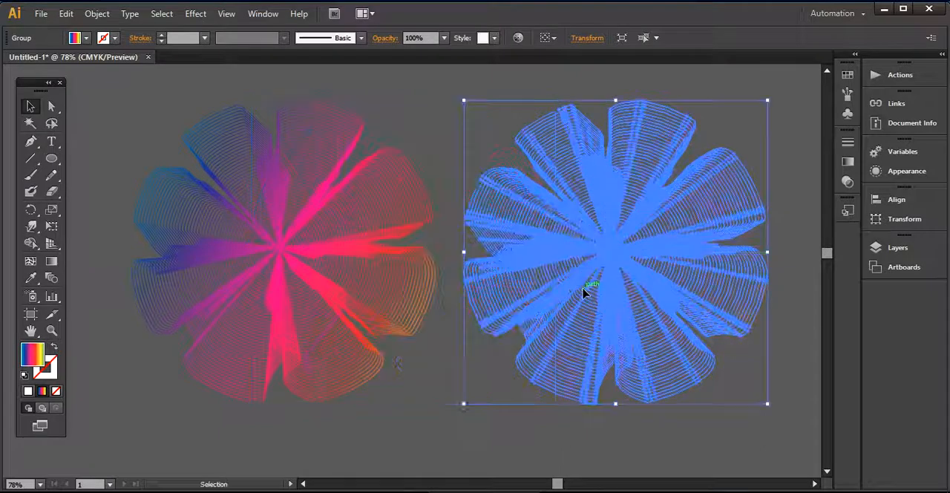
left_click(74, 38)
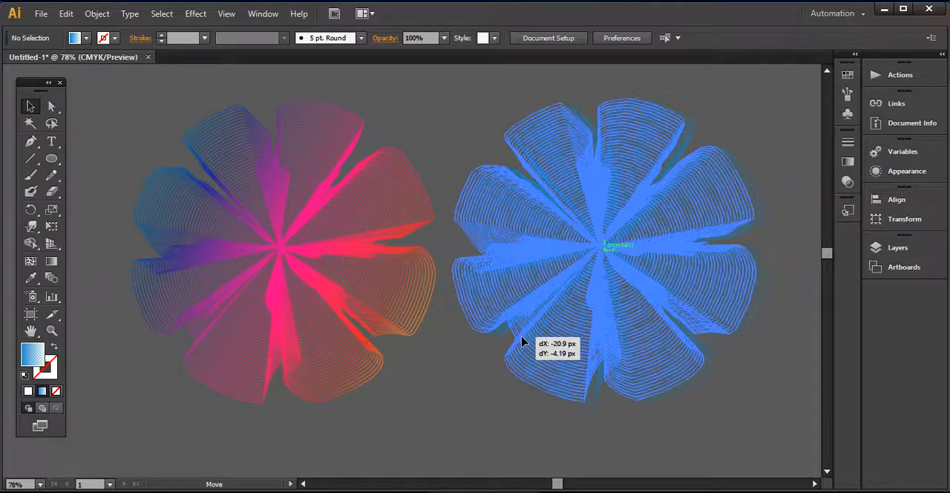
left_click_drag(618, 245, 593, 249)
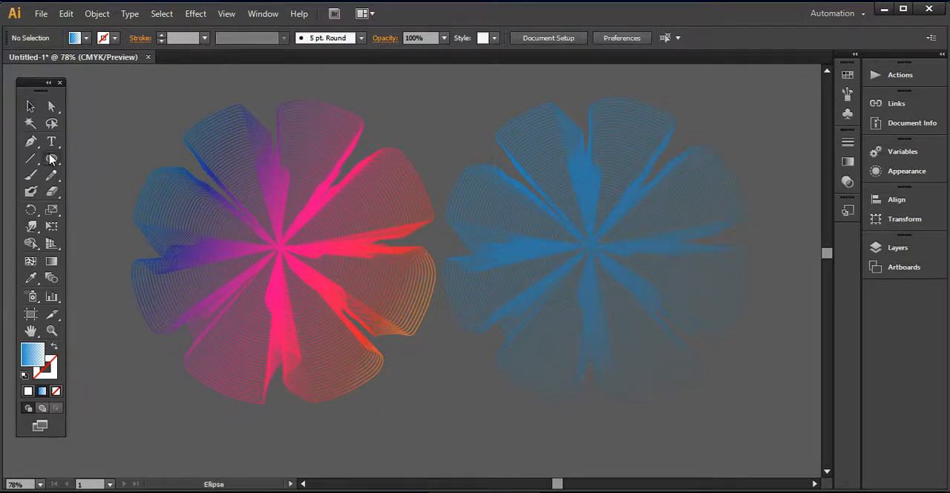
left_click_drag(255, 256, 371, 338)
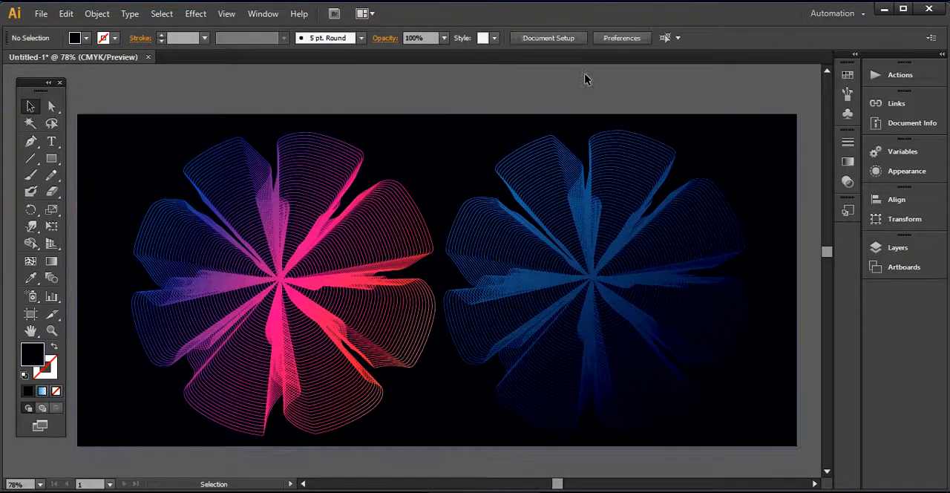
Step: Select the blue flower on the right after the black background is in place
left_click(593, 282)
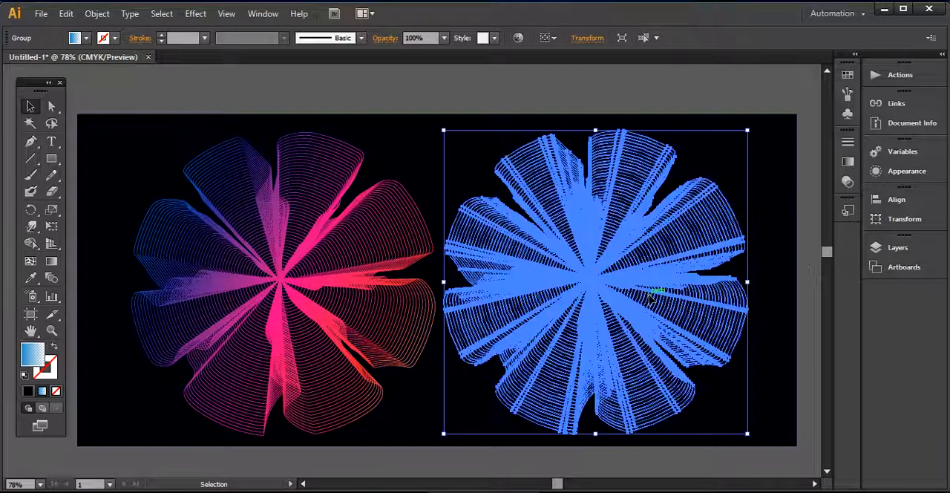